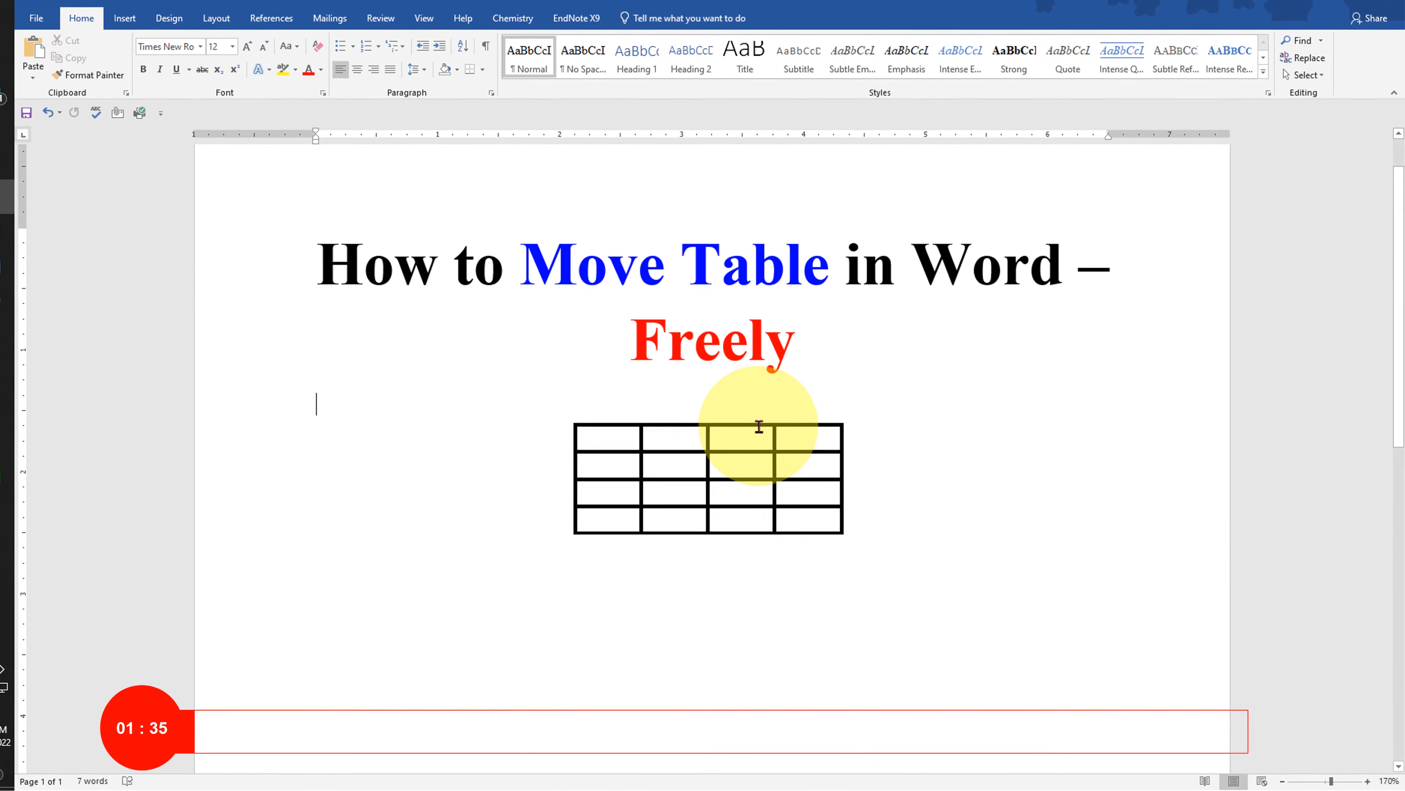
# Step: Delete the old table so only the two-line title remains above an empty line
pyautogui.click(707, 413)
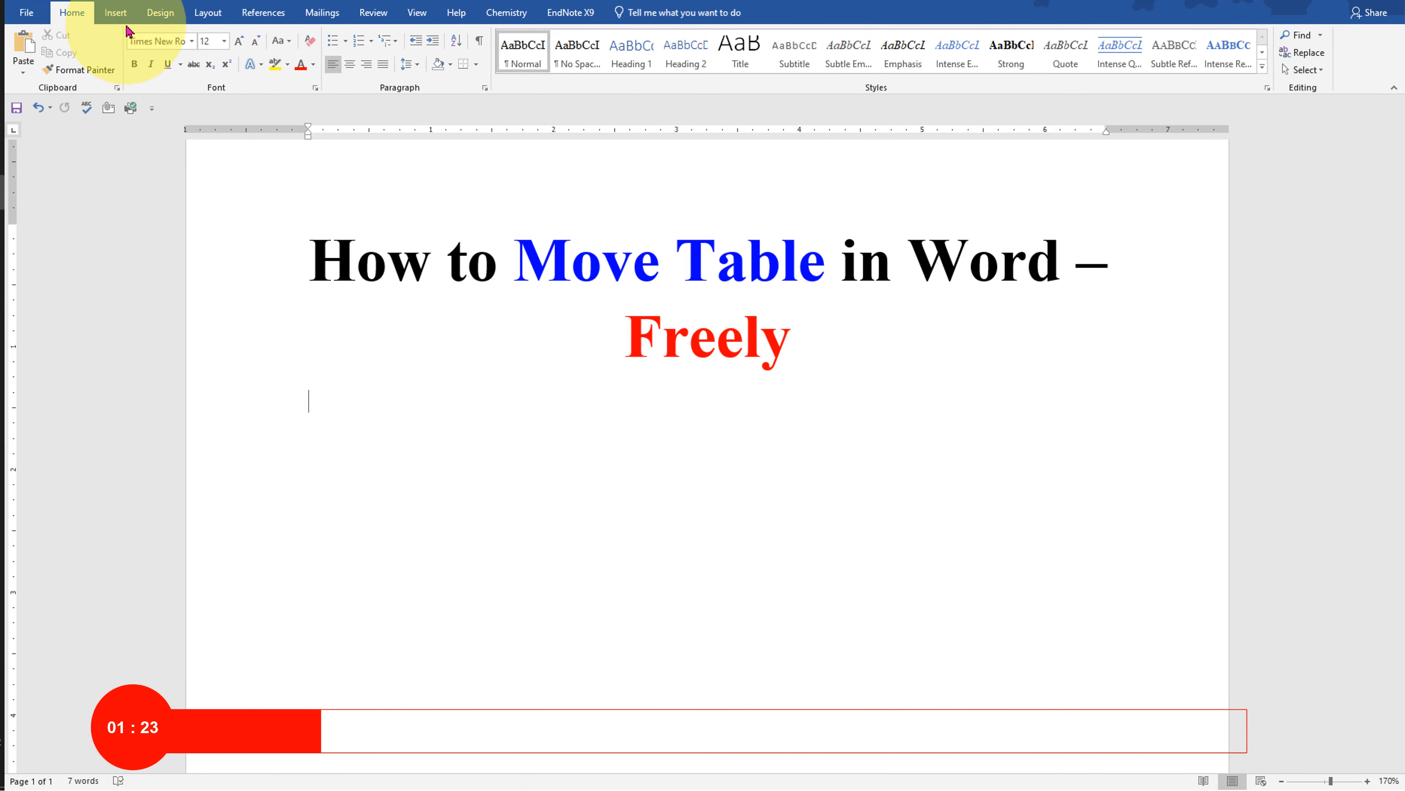
# Step: Draw a custom empty text box on the page just below the title
pyautogui.click(115, 13)
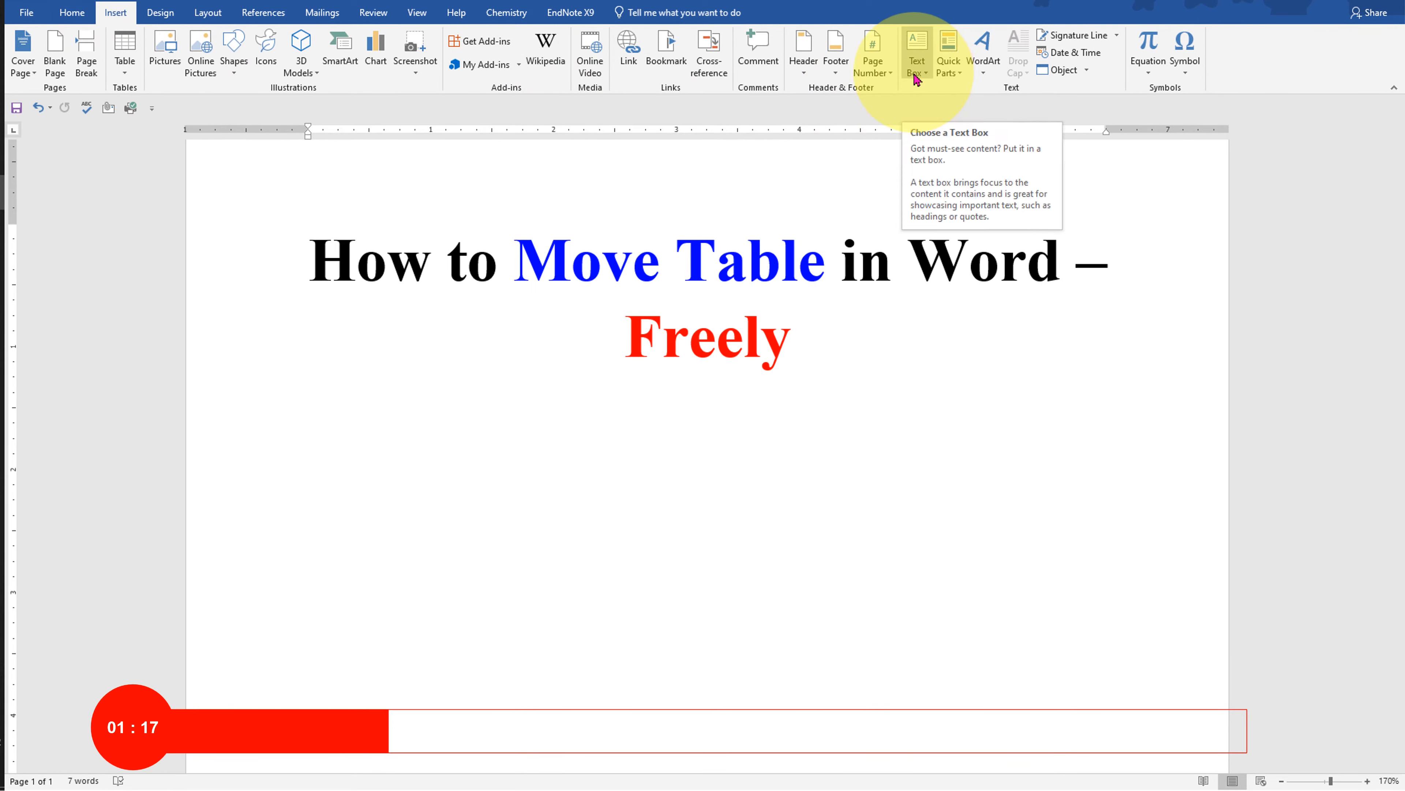
pyautogui.click(915, 49)
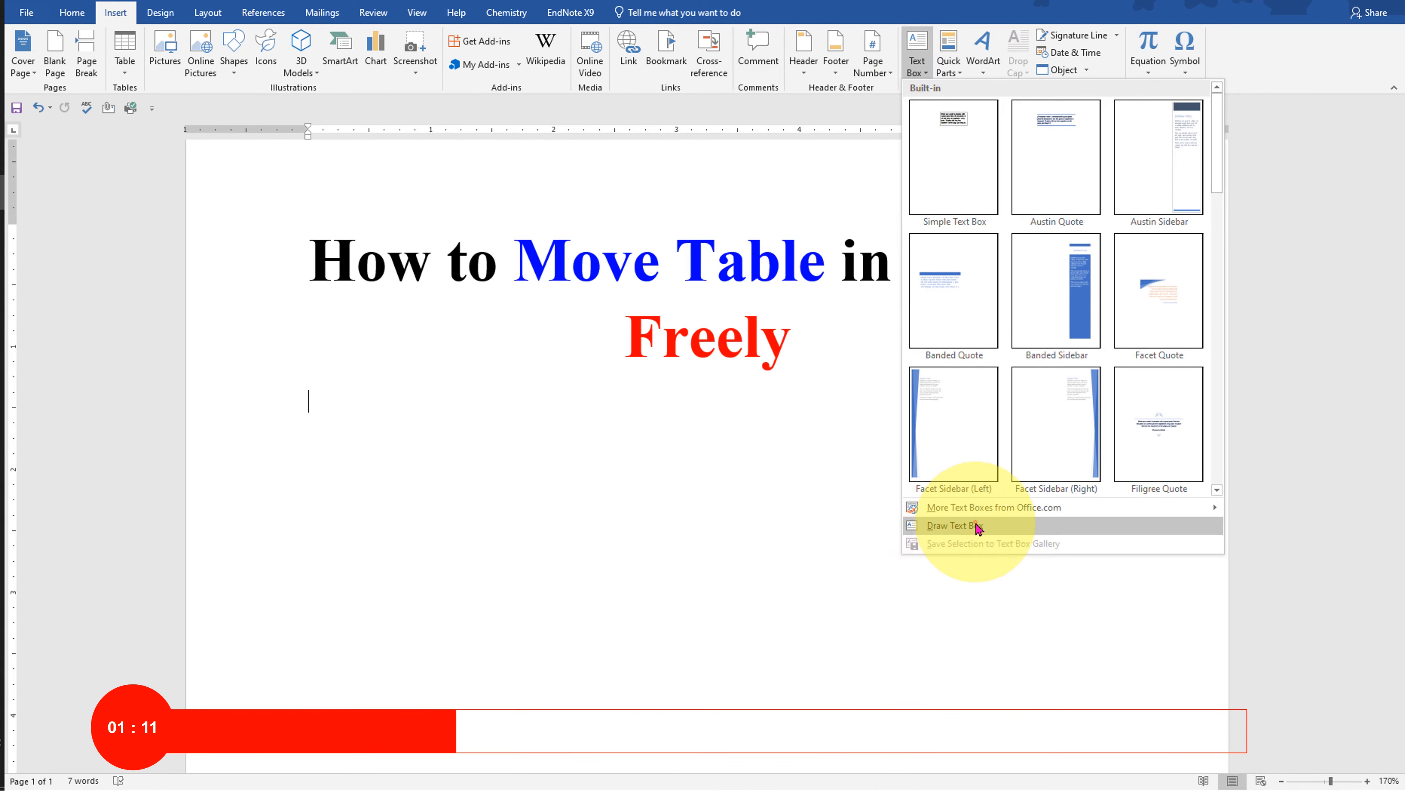
pyautogui.click(953, 525)
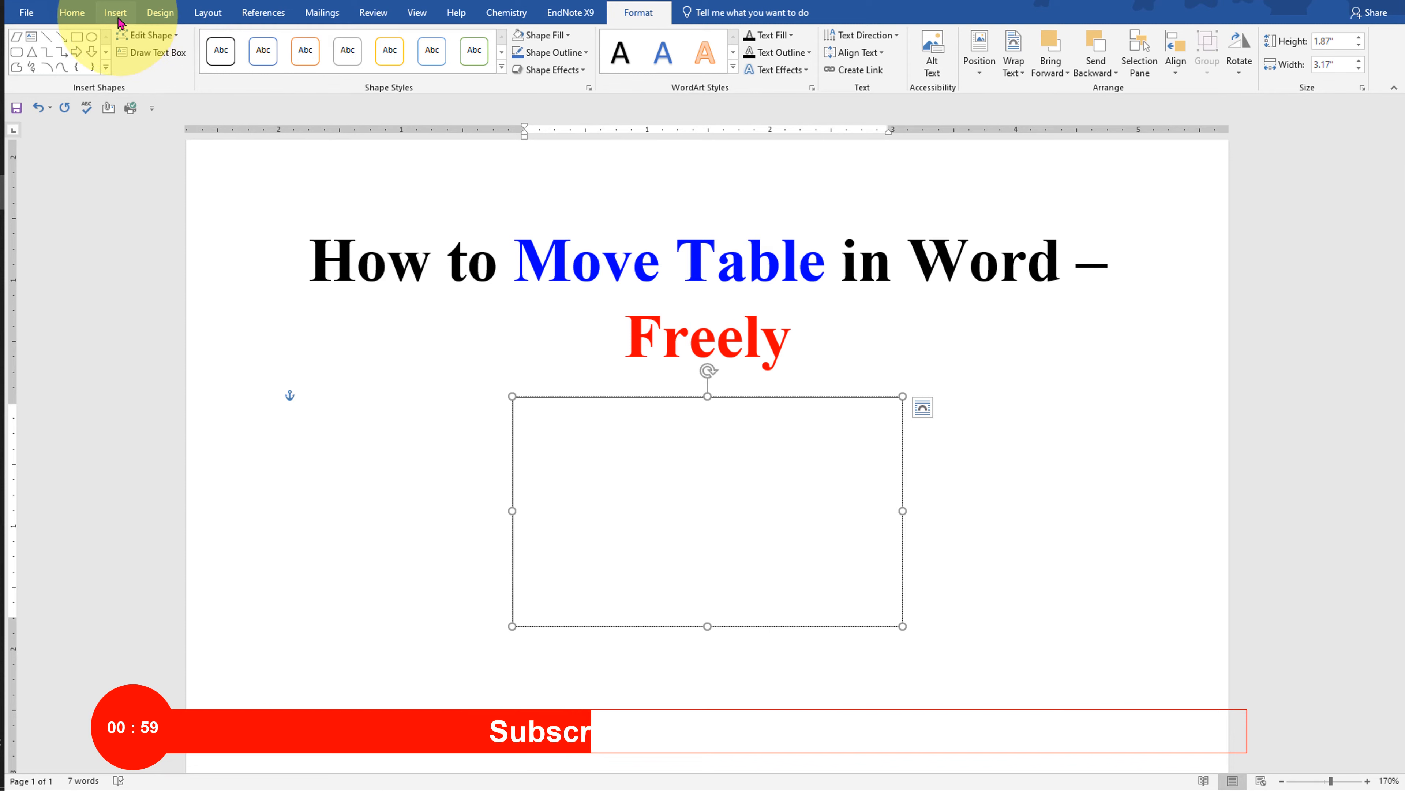
# Step: Insert a 4x4 table into the text box, letting the box resize to fit it
pyautogui.click(115, 13)
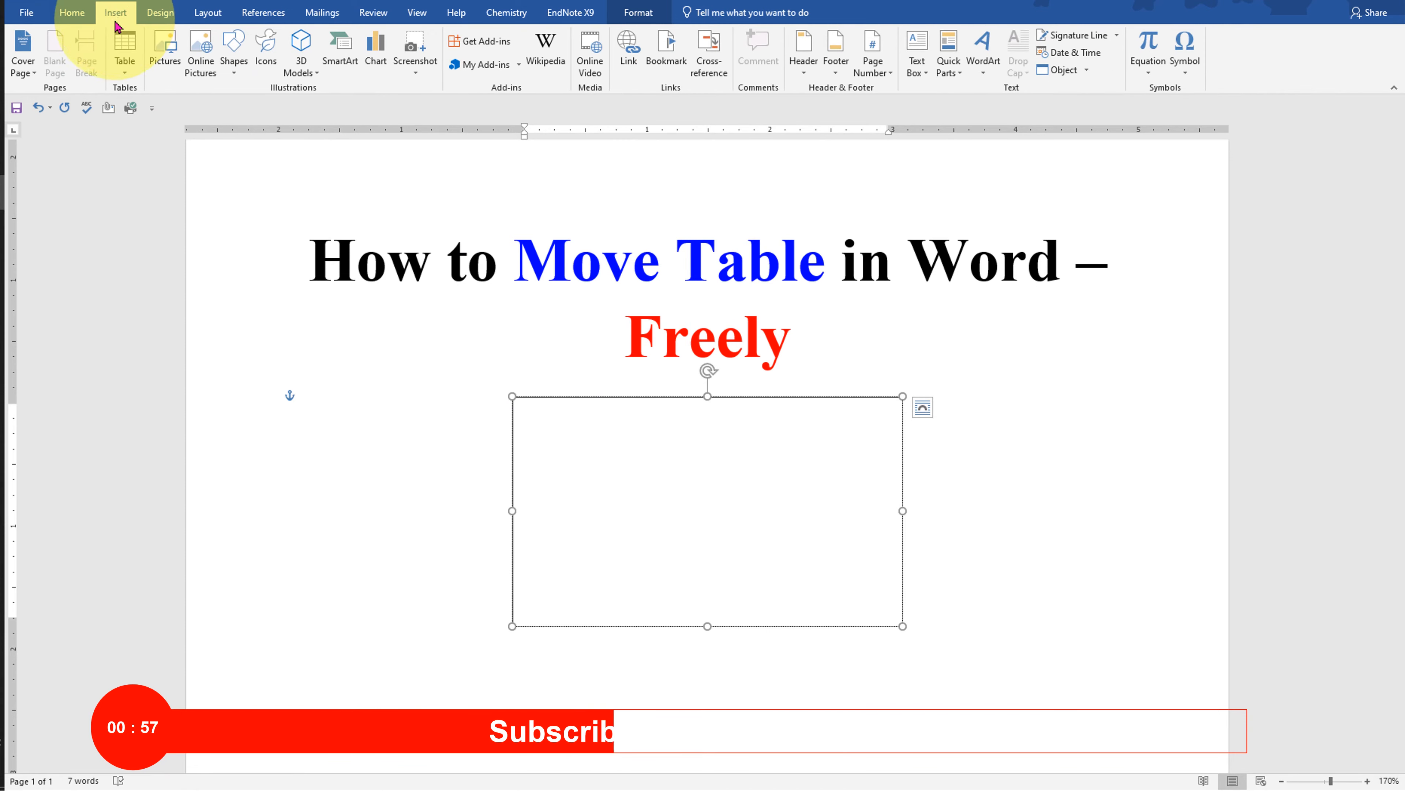
pyautogui.moveTo(124, 49)
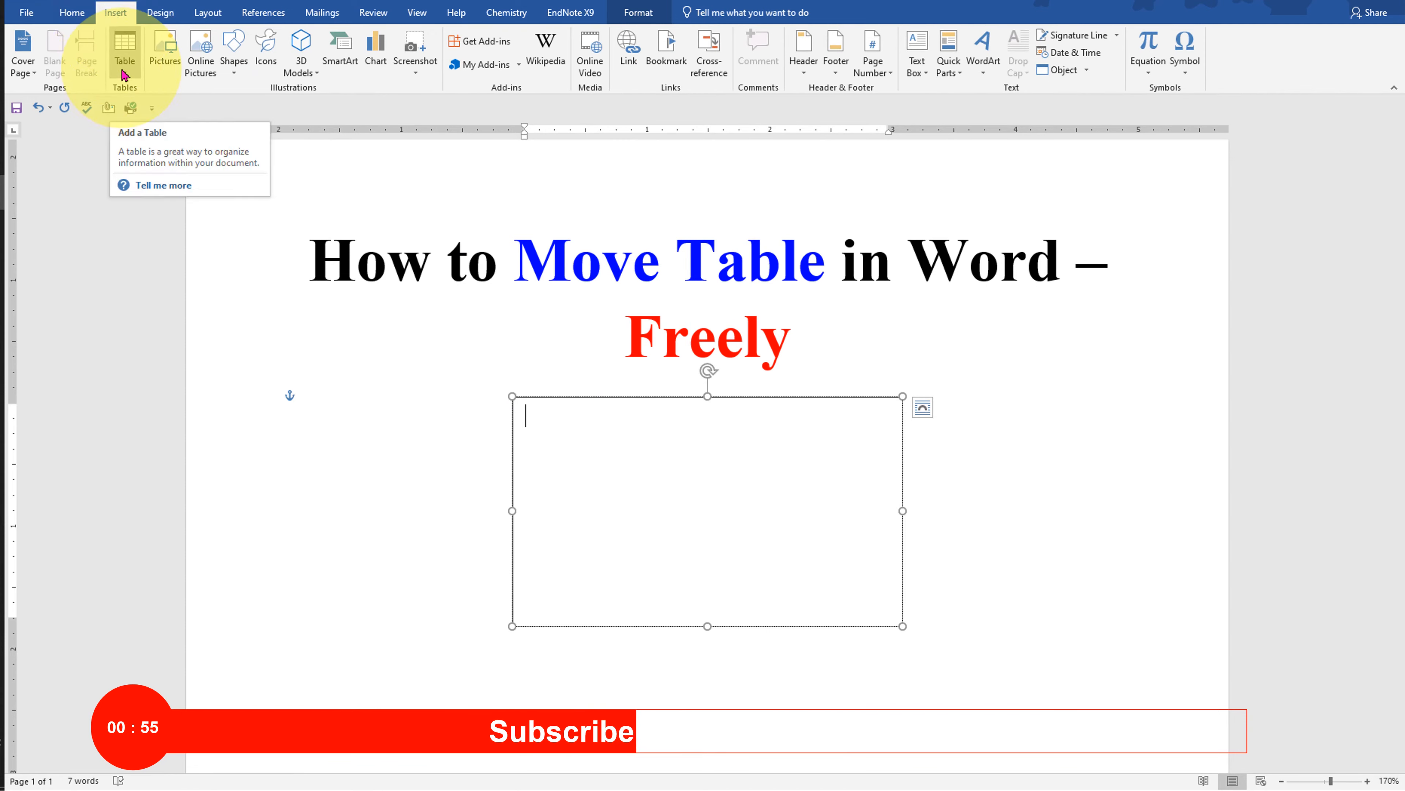
pyautogui.click(124, 49)
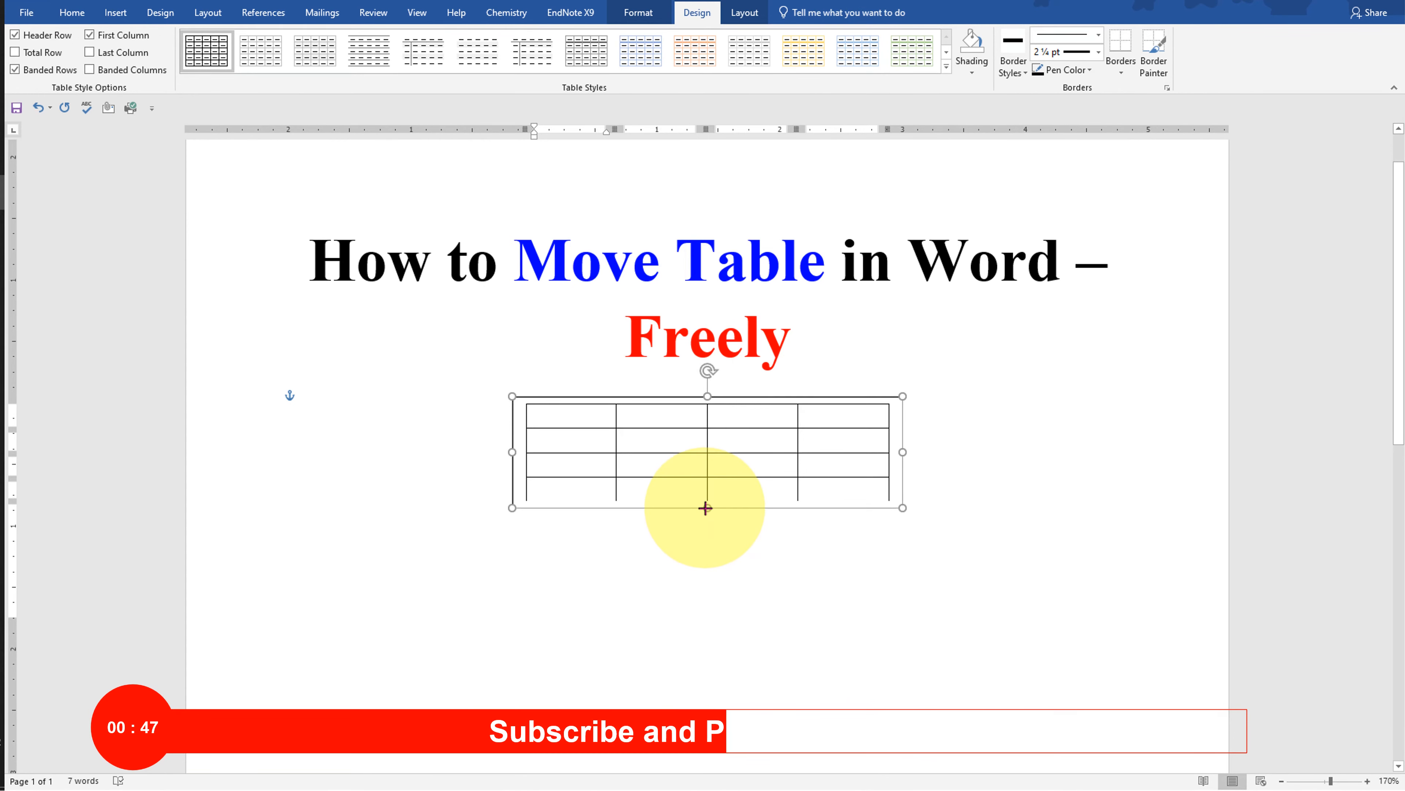
pyautogui.click(484, 456)
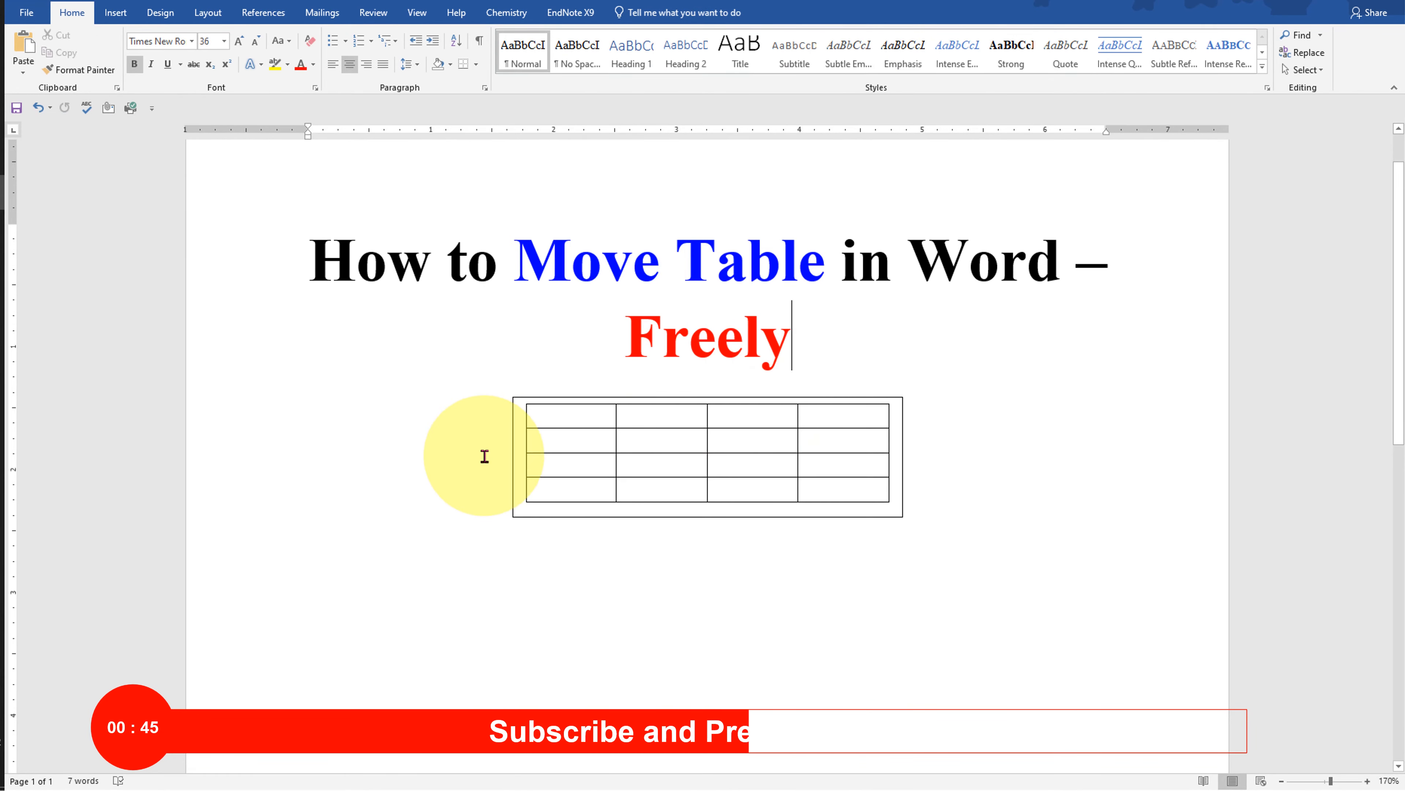
pyautogui.moveTo(913, 410)
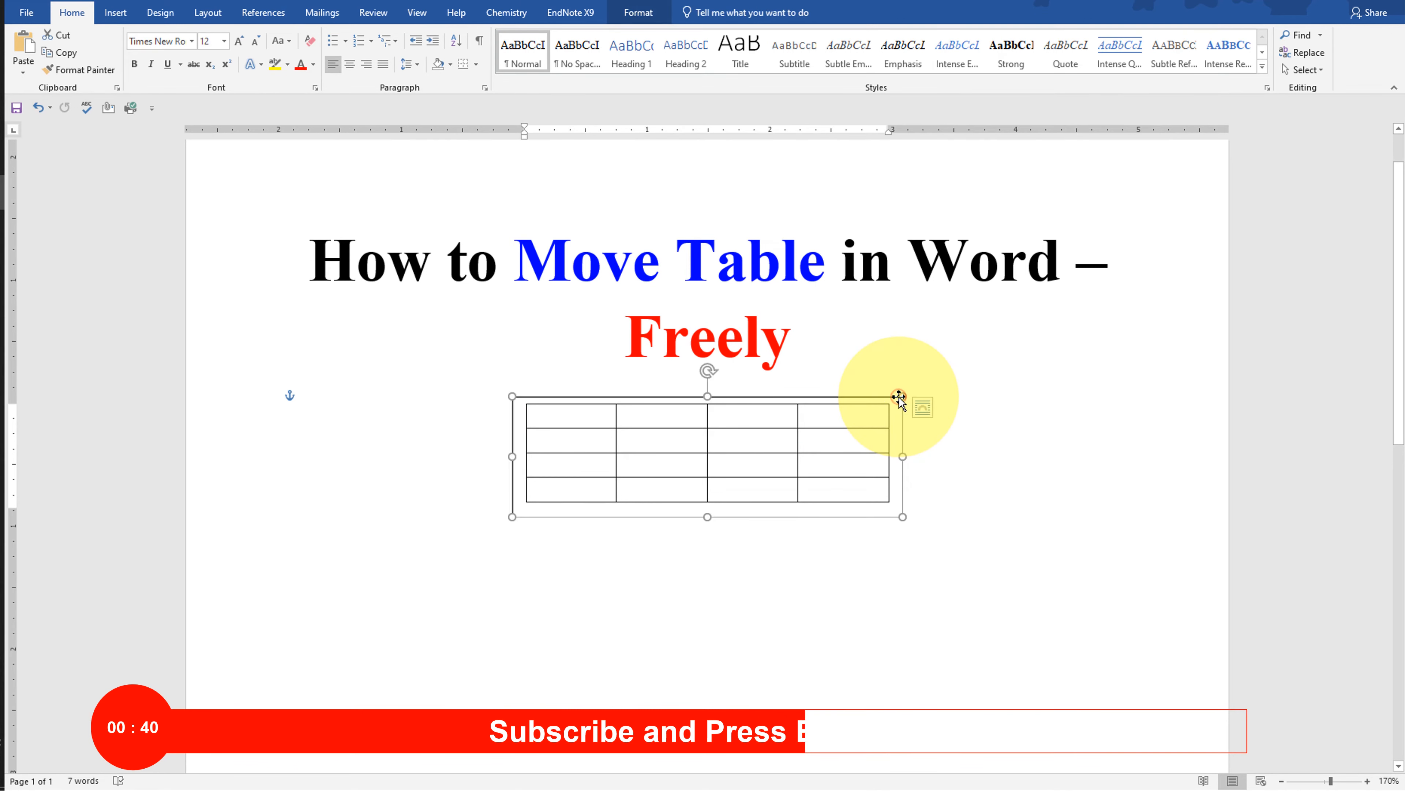
# Step: Show the Format Shape pane for the text box via its context menu
pyautogui.rightClick(899, 397)
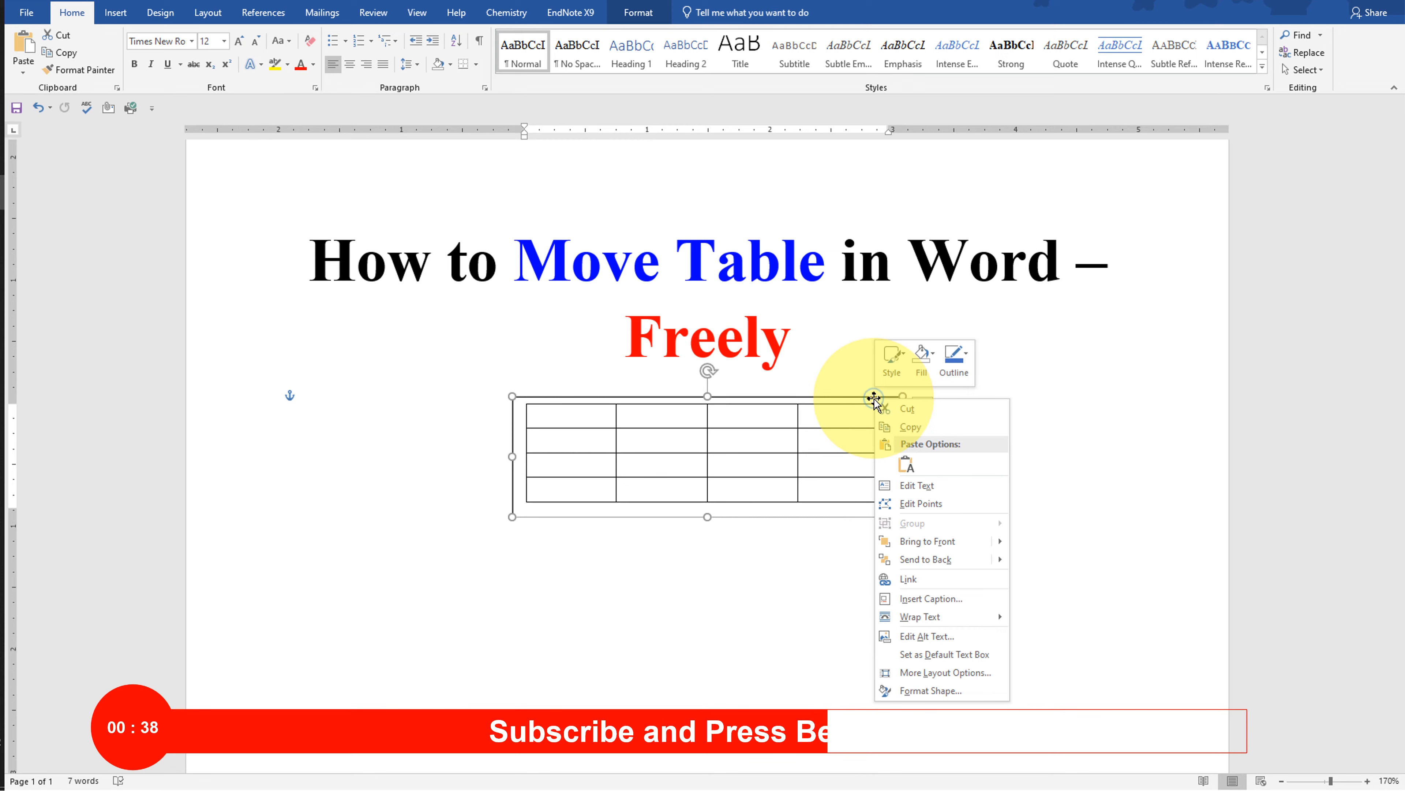
pyautogui.click(937, 697)
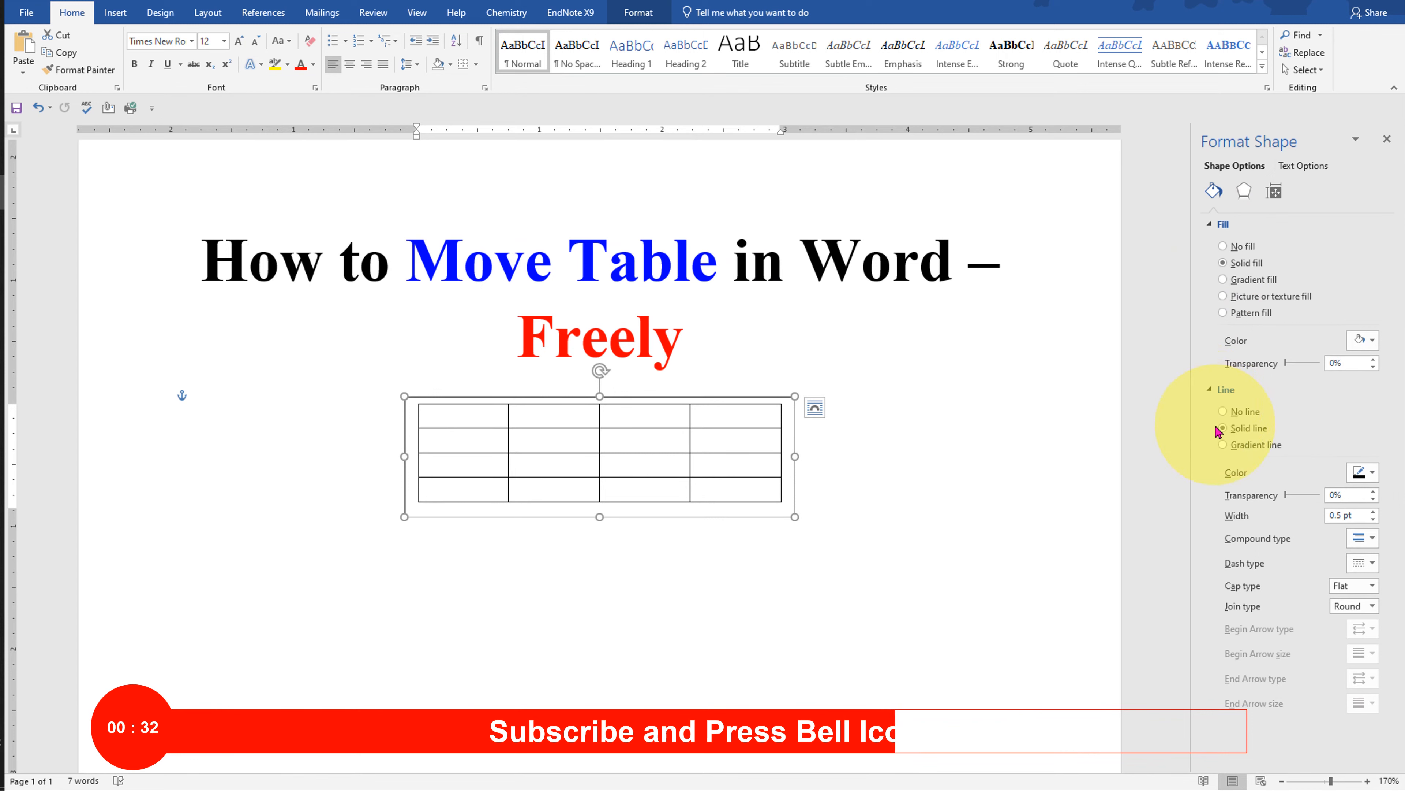
# Step: Set the text box line to No line so only the table grid shows
pyautogui.click(1222, 412)
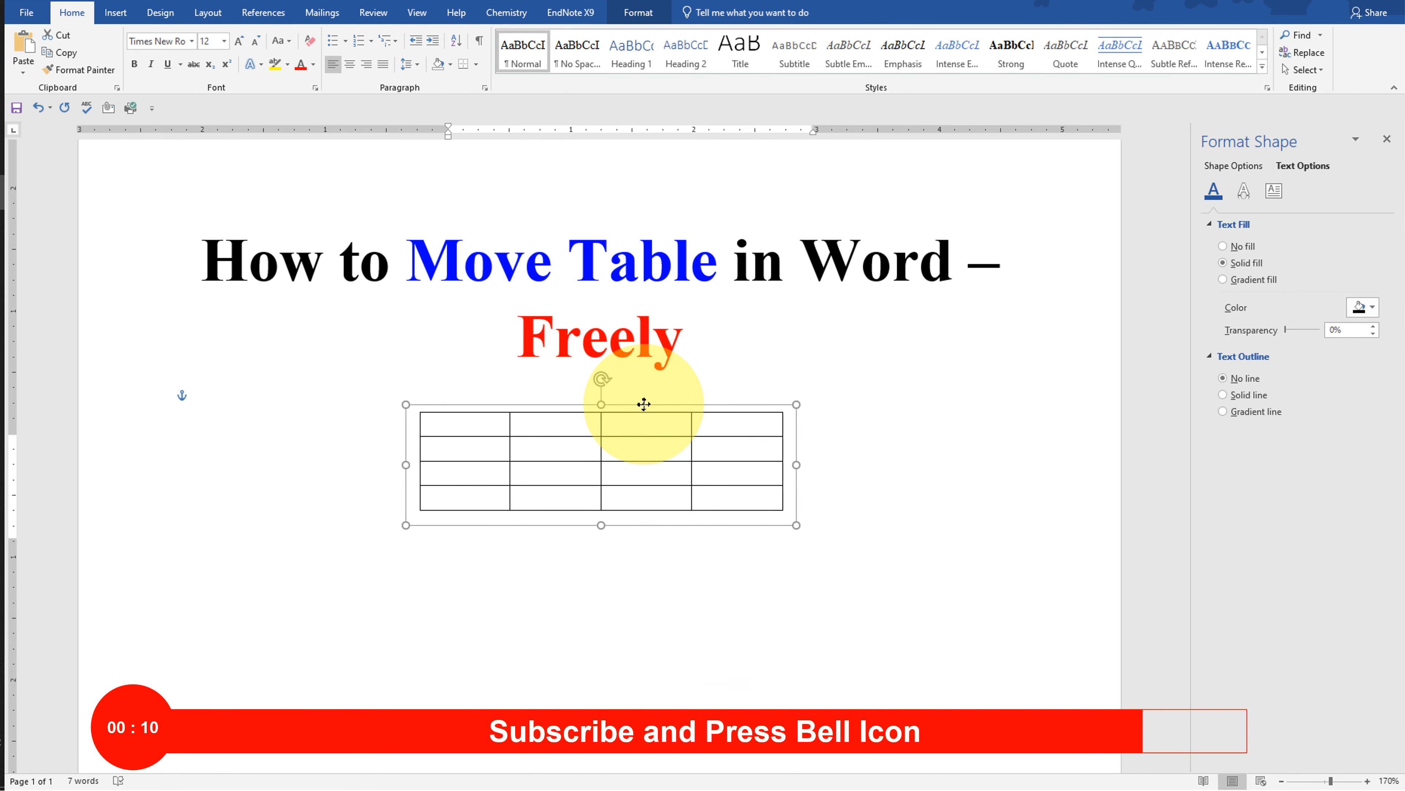
pyautogui.click(690, 336)
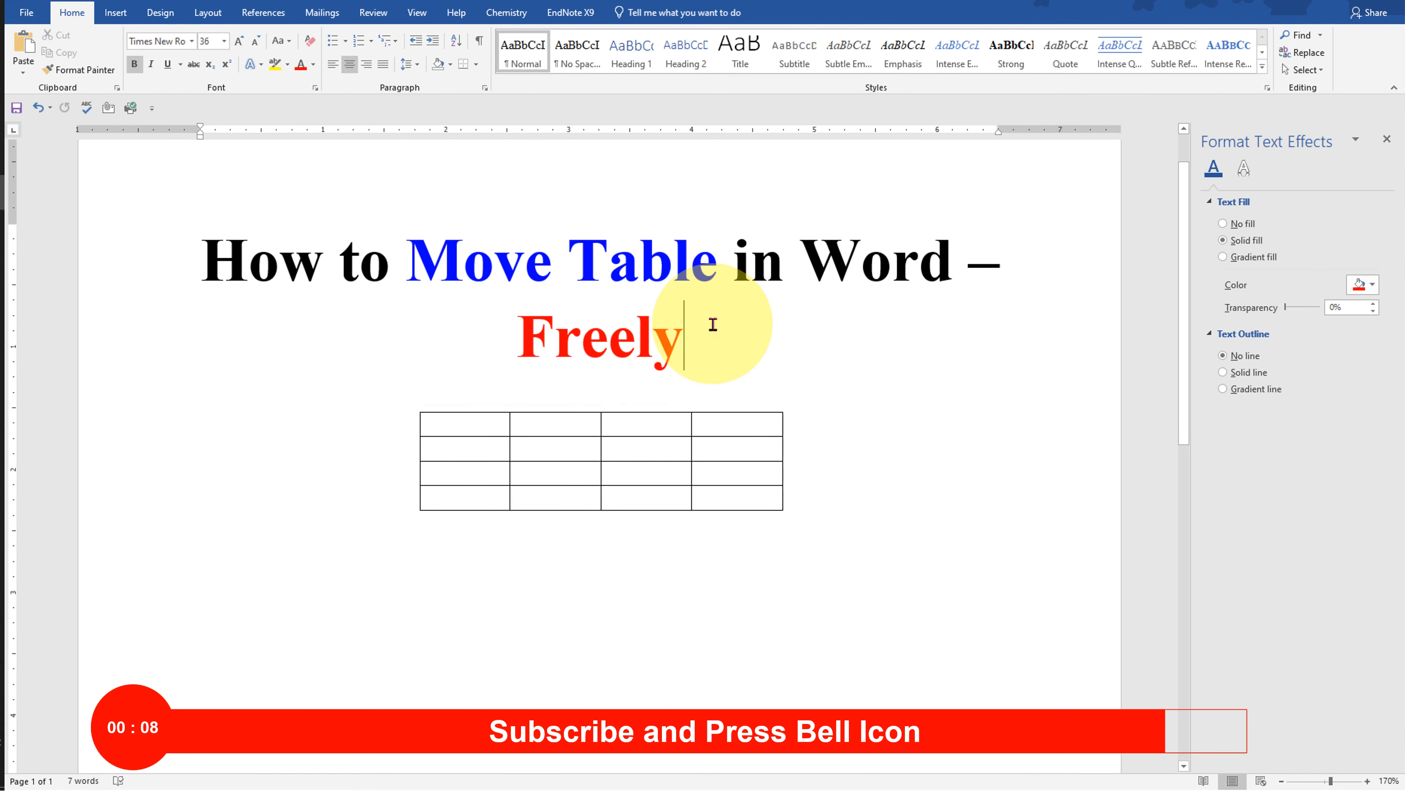